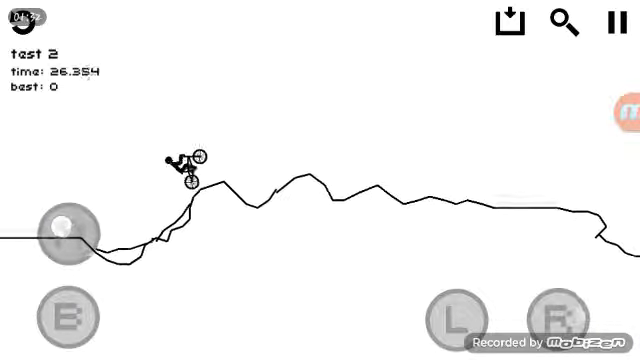
Pedal the rider forward along the hilly hand-drawn test 2 track
{"action": "left_click", "coordinate": [461, 313]}
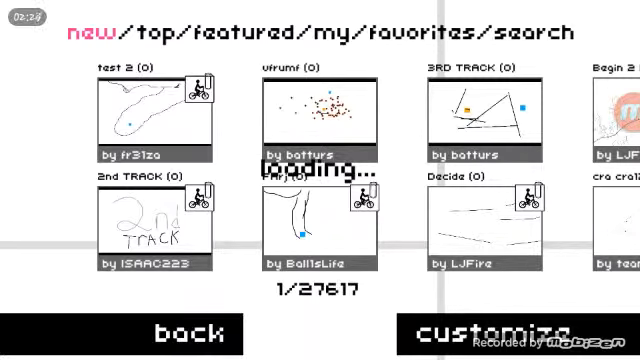
Load the community track 2nd TRACK from the new-tracks list
{"action": "left_click", "coordinate": [155, 215]}
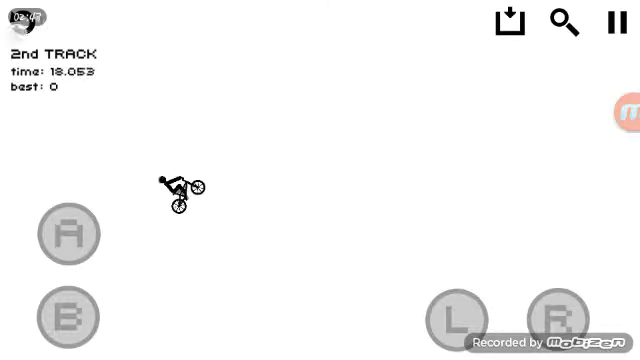
Accelerate the rider off the start of 2nd TRACK with the A button
{"action": "left_click", "coordinate": [65, 233]}
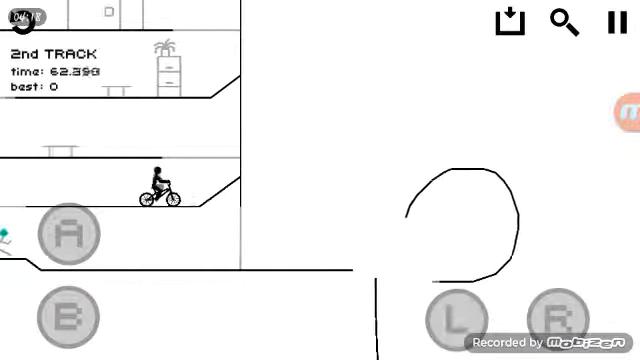
Push the rider along 2nd TRACK's building floors and off the ledge, continuing after a crash
{"action": "left_click", "coordinate": [68, 231]}
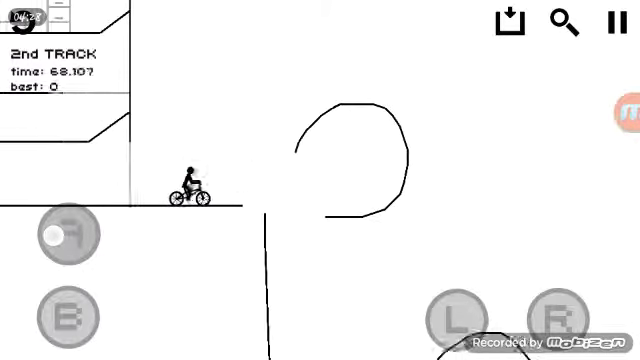
{"action": "left_click", "coordinate": [66, 232]}
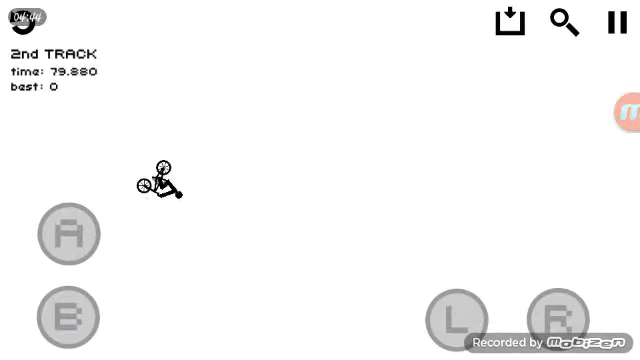
{"action": "left_click", "coordinate": [65, 233]}
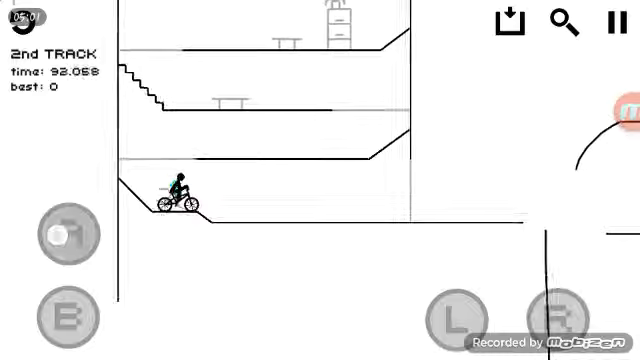
{"action": "left_click", "coordinate": [67, 231]}
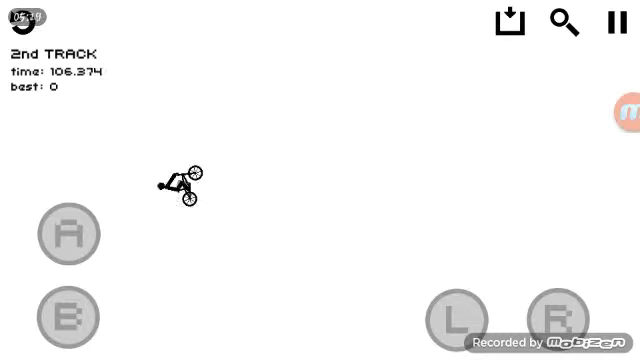
{"action": "left_click", "coordinate": [608, 22]}
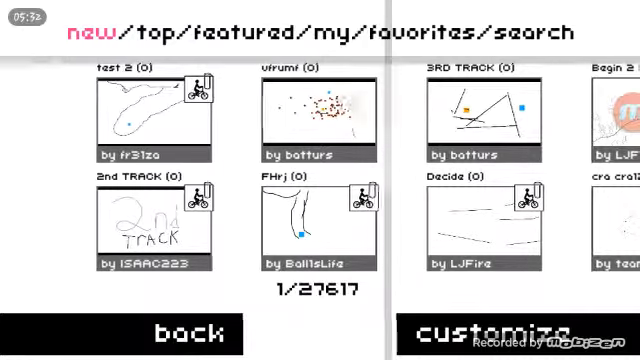
Pick the 1sttrack level from the new-tracks browser
{"action": "left_click", "coordinate": [317, 110]}
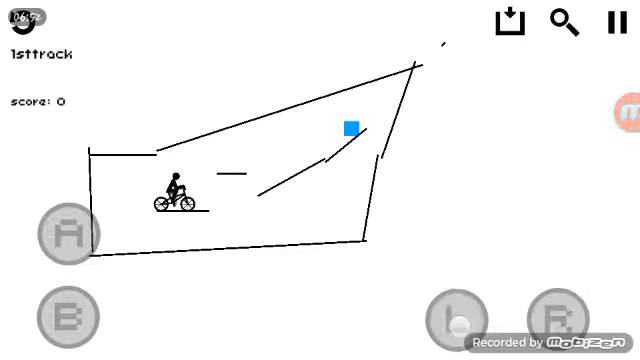
Tap accelerate repeatedly on 1sttrack, with the rider never leaving the start
{"action": "left_click", "coordinate": [65, 232]}
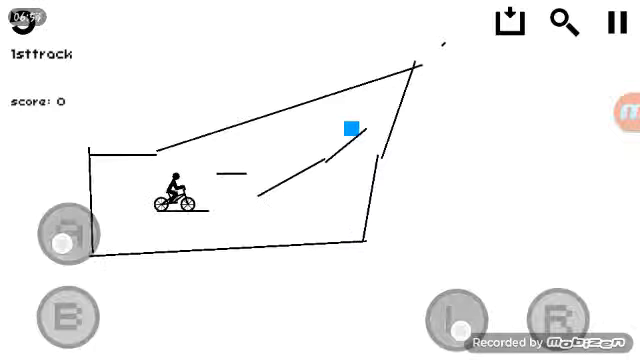
{"action": "left_click", "coordinate": [68, 232]}
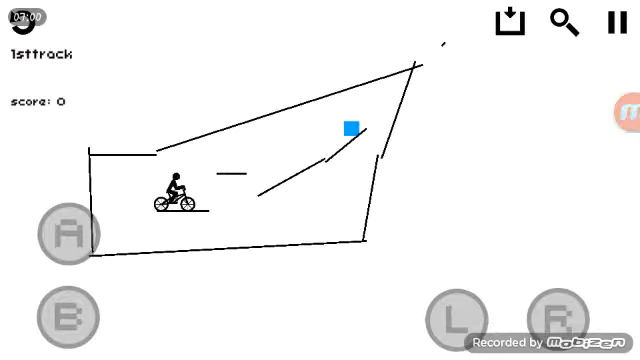
{"action": "left_click", "coordinate": [67, 231]}
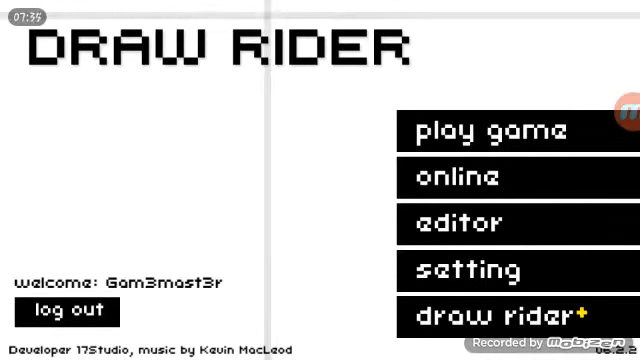
Tap 'online' on the main menu to reach the new-tracks browser
{"action": "left_click", "coordinate": [466, 177]}
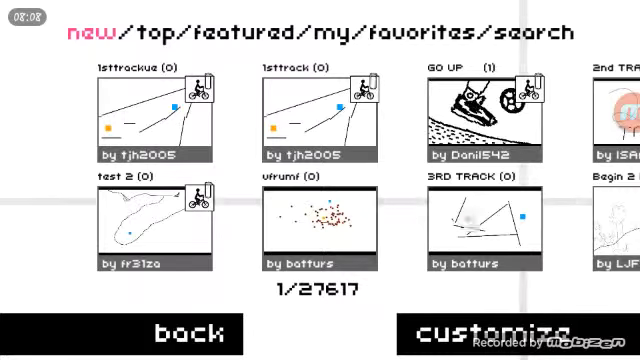
{"action": "left_click", "coordinate": [482, 220]}
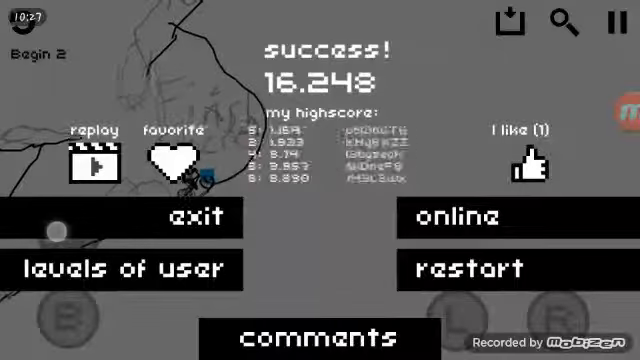
Leave the success screen through 'online' to browse for another track
{"action": "left_click", "coordinate": [462, 215]}
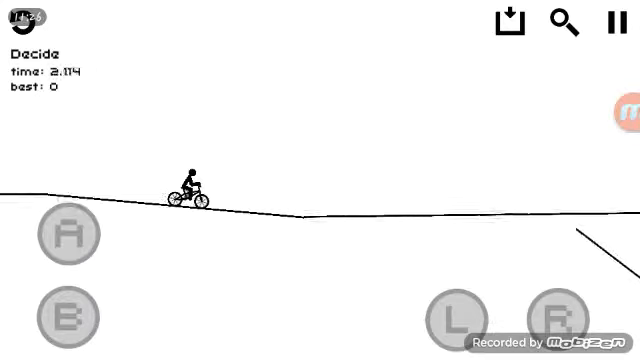
Restart the Decide track, ride under a second, and pause
{"action": "left_click", "coordinate": [67, 317]}
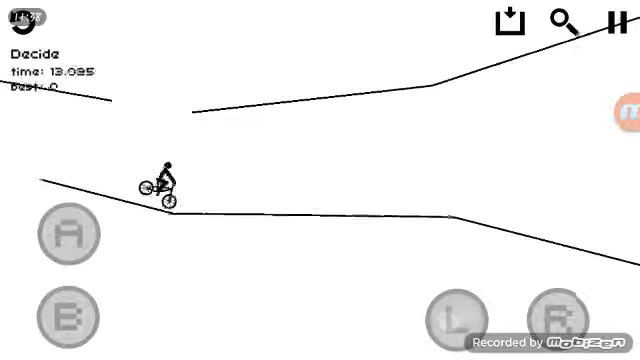
{"action": "left_click", "coordinate": [67, 231]}
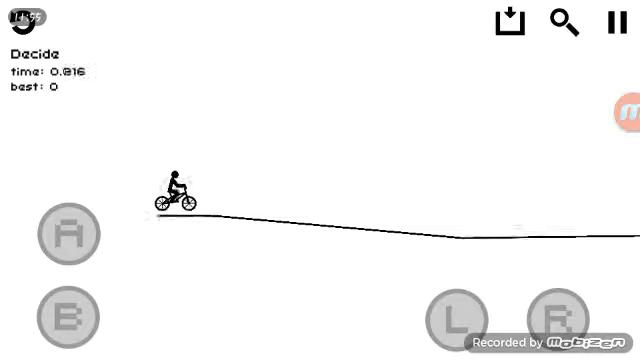
{"action": "left_click", "coordinate": [608, 22]}
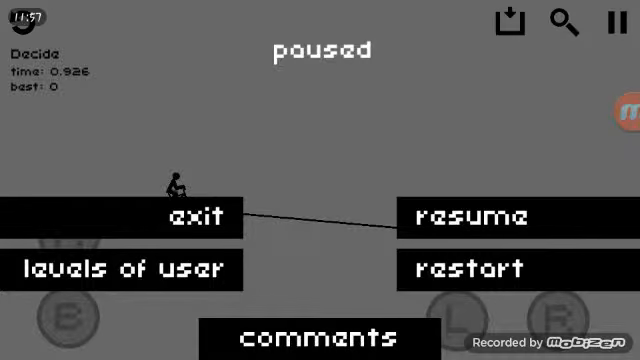